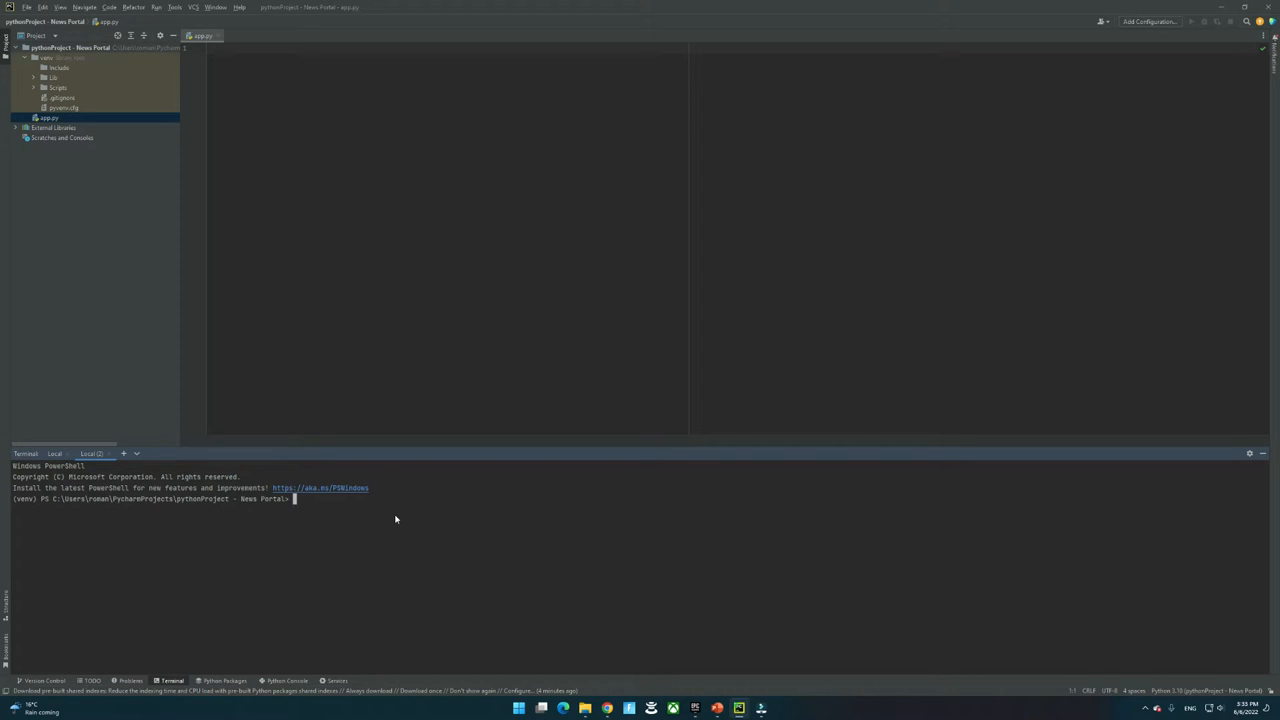
Run 'python -m venv venv' in the PyCharm terminal to create the venv environment
text(python -m venv venv)
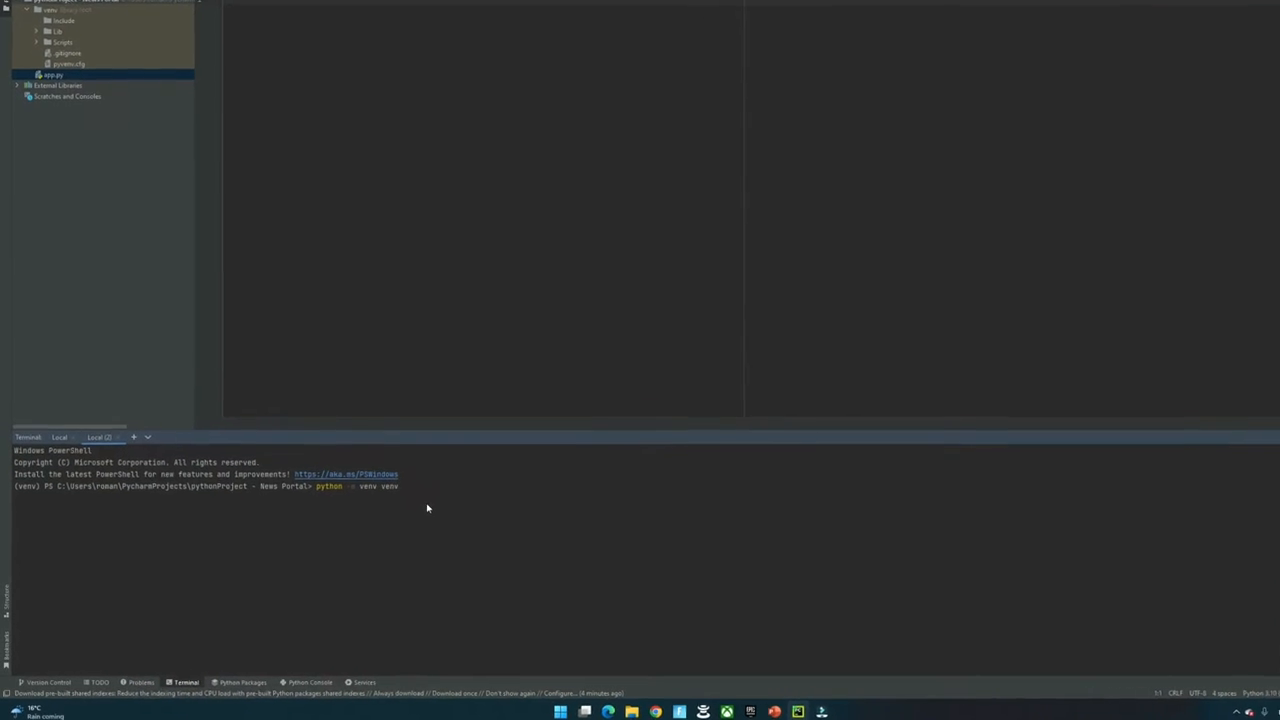
key(Return)
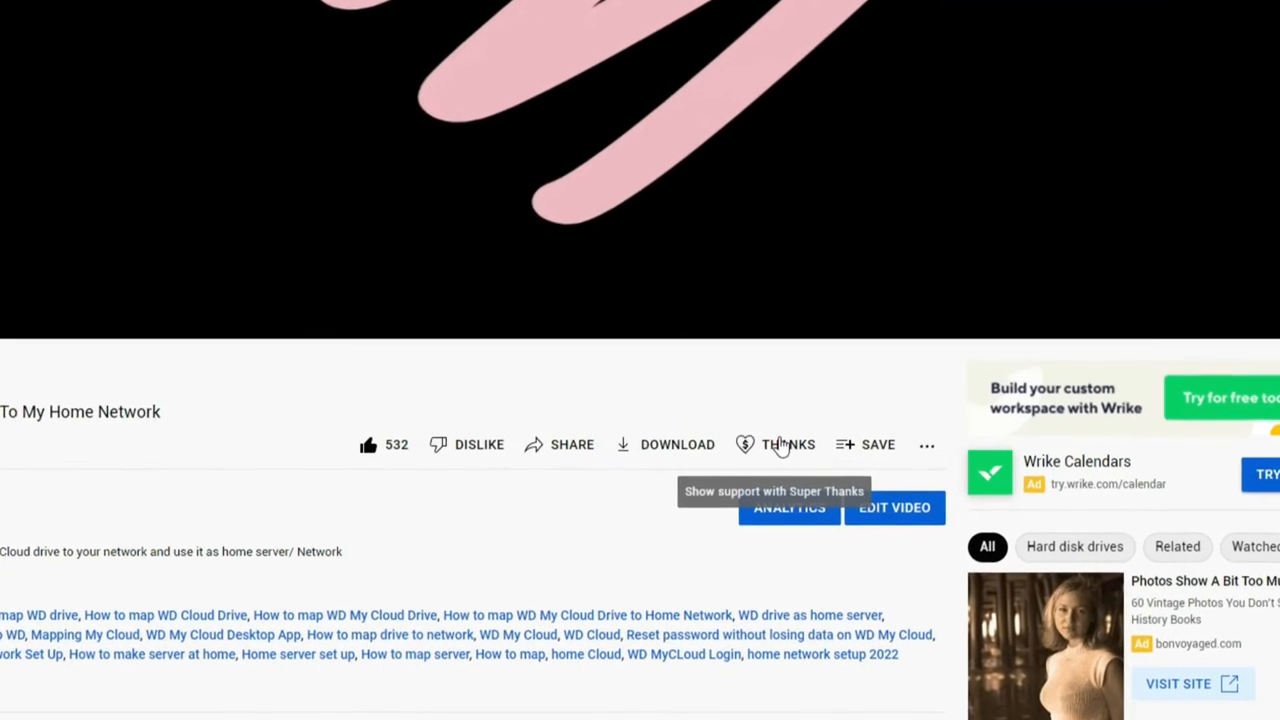
click(788, 444)
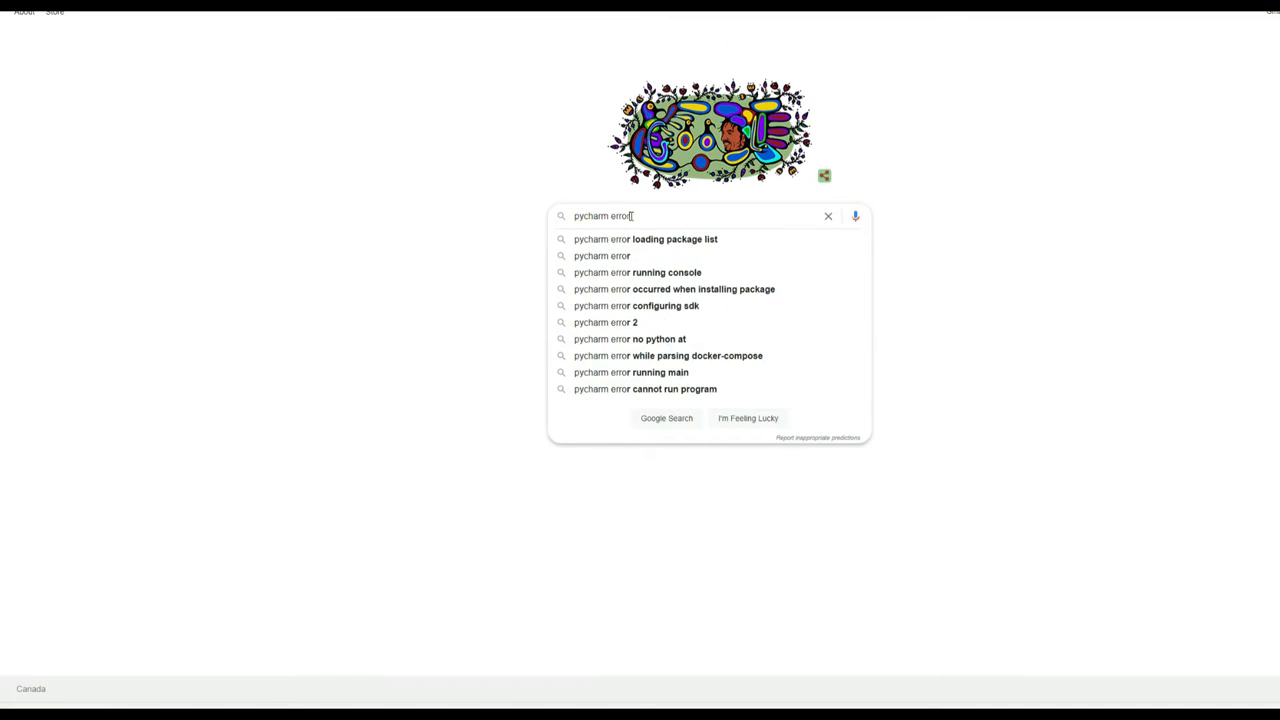
Search Google for 'pycharm error 13 permission denied' and open the Stack Overflow Errno 13 question
text(13)
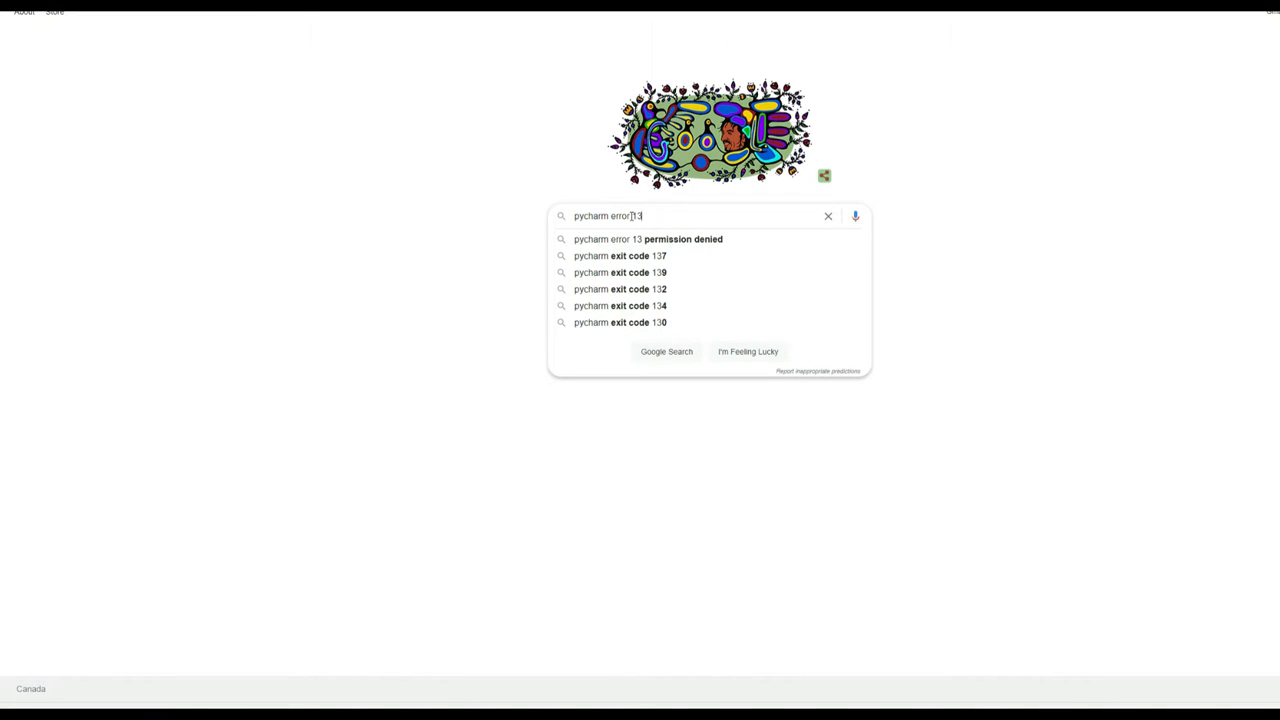
click(648, 239)
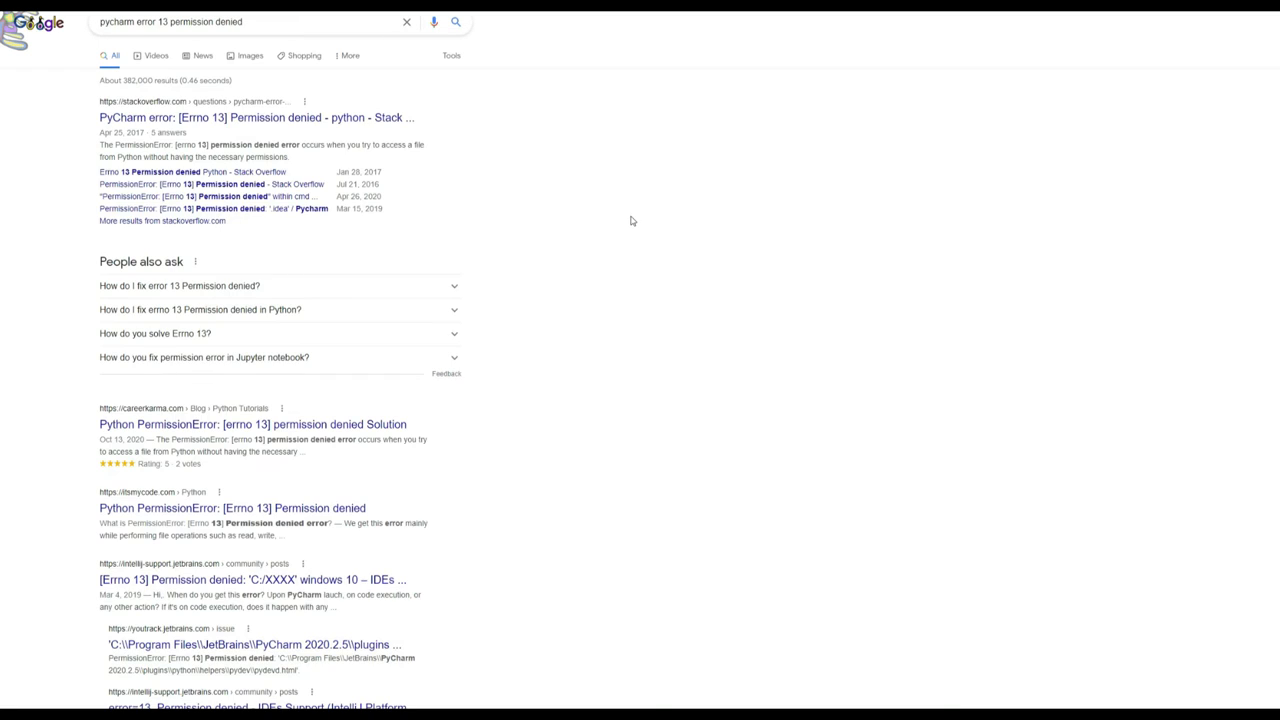
mouse_move(273, 118)
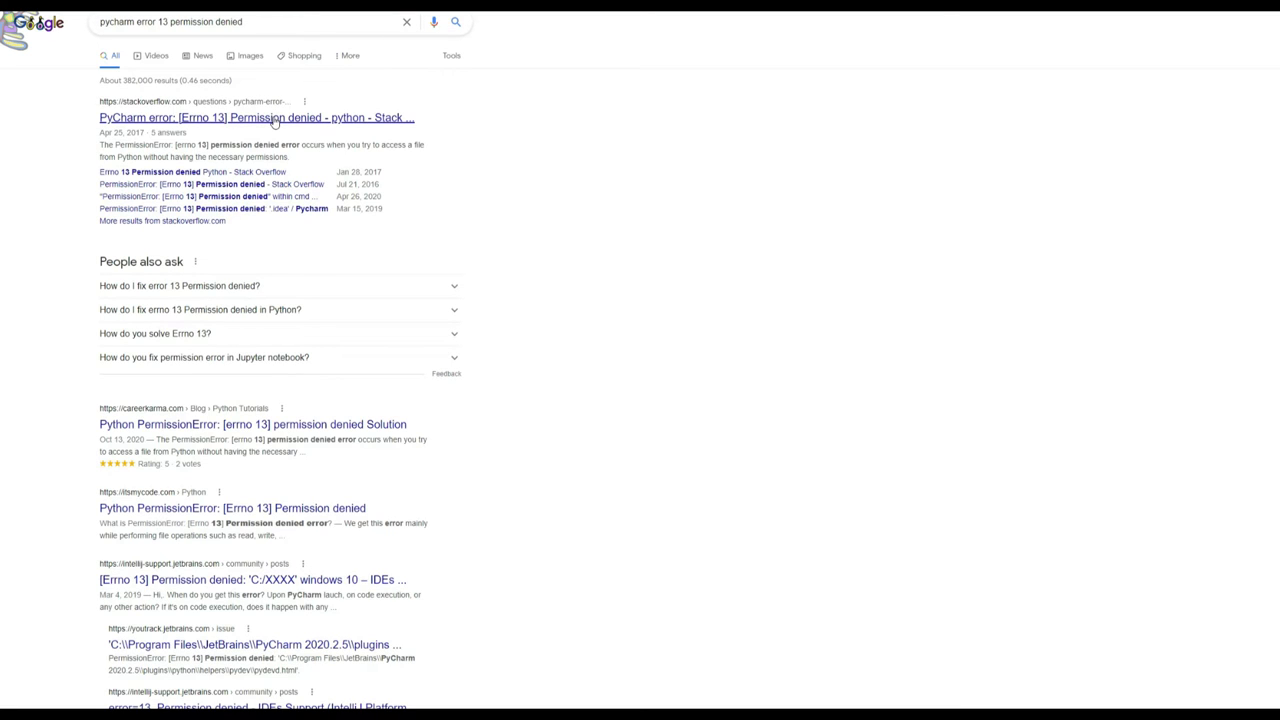
mouse_move(323, 128)
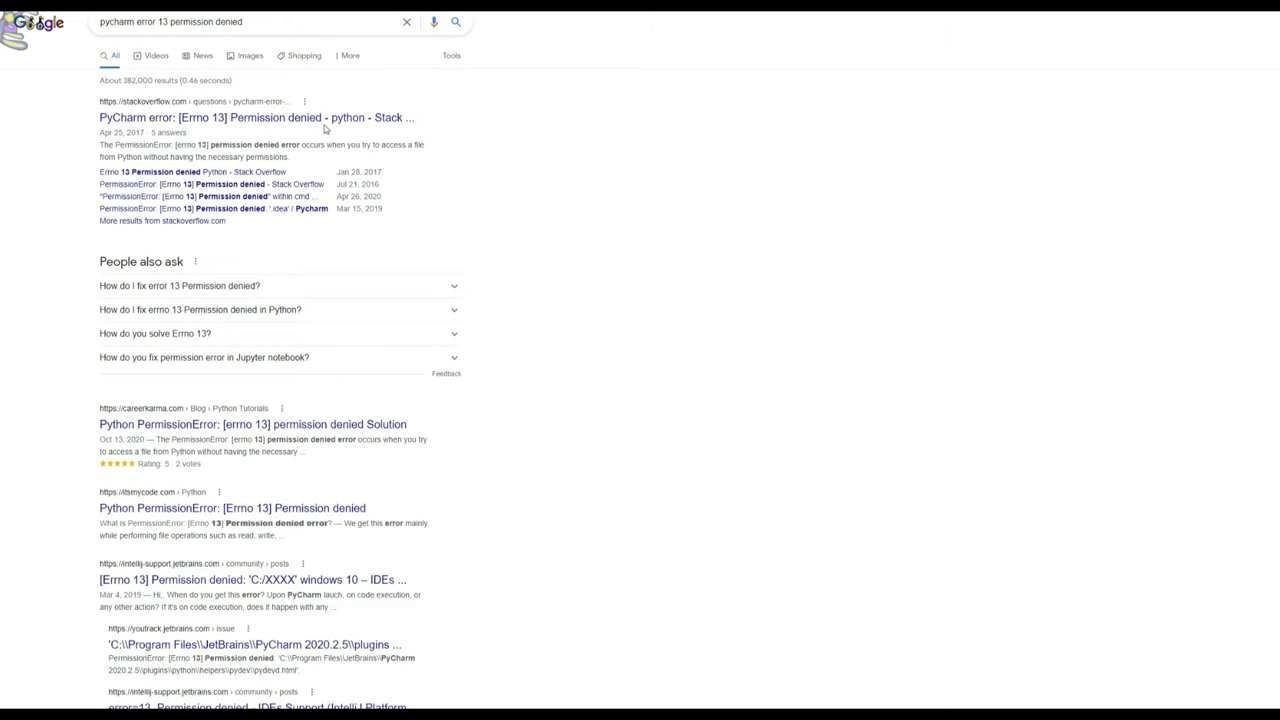
right_click(256, 117)
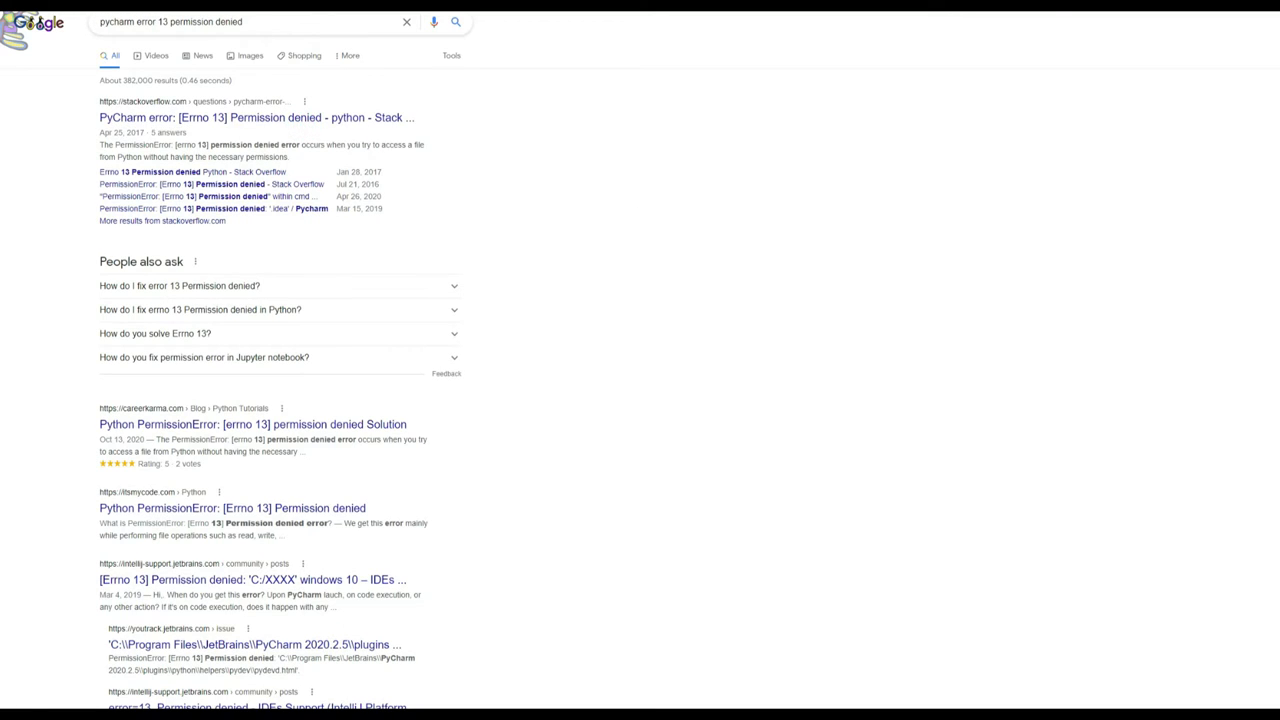
click(253, 117)
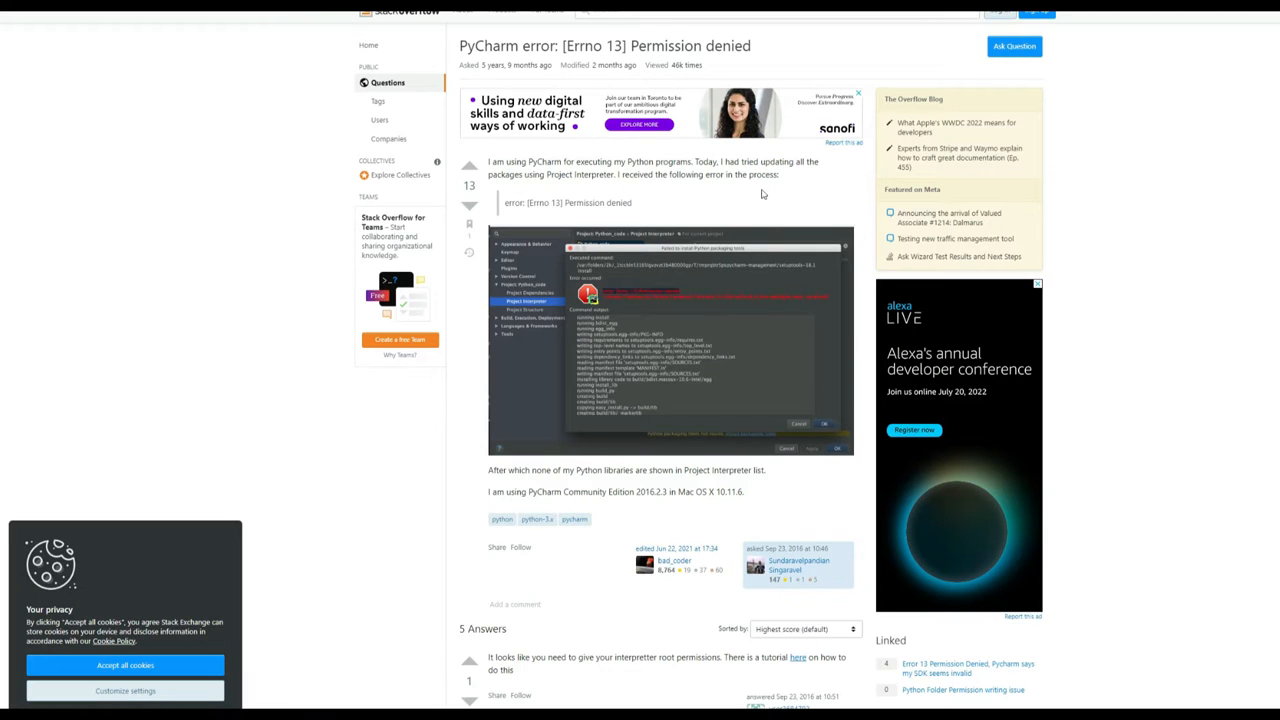
scroll(down, 3)
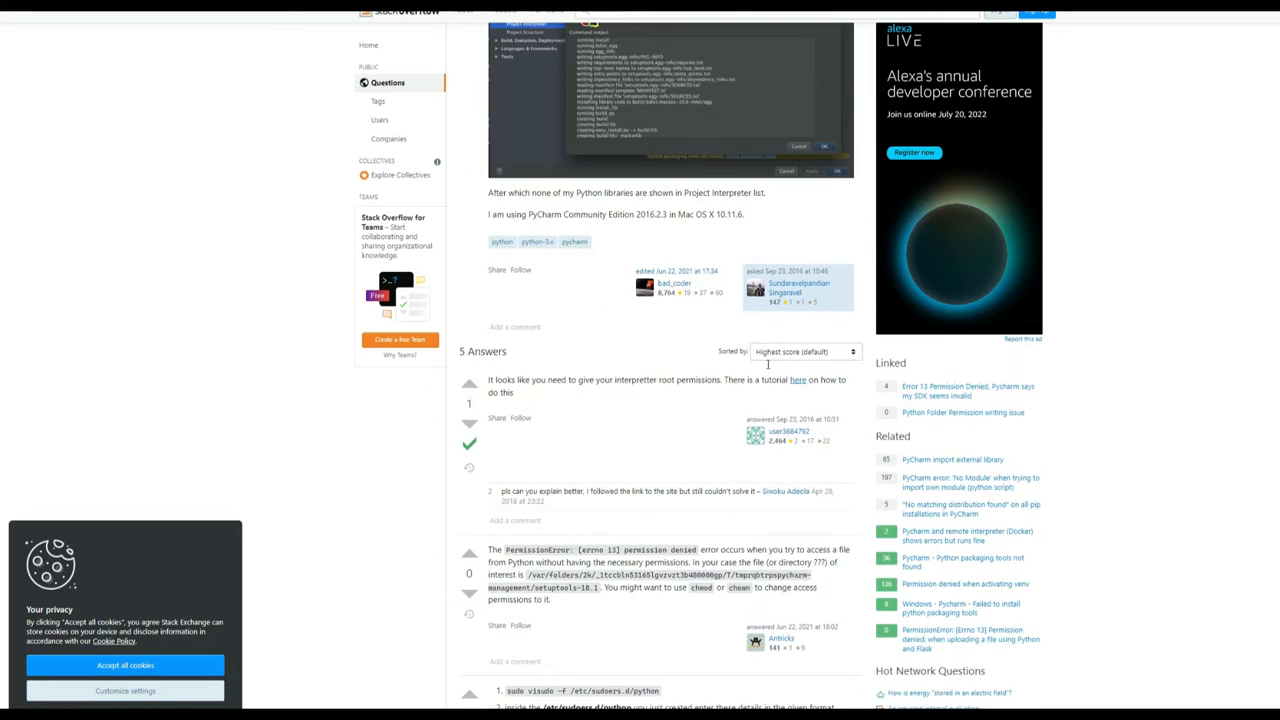
scroll(down, 3)
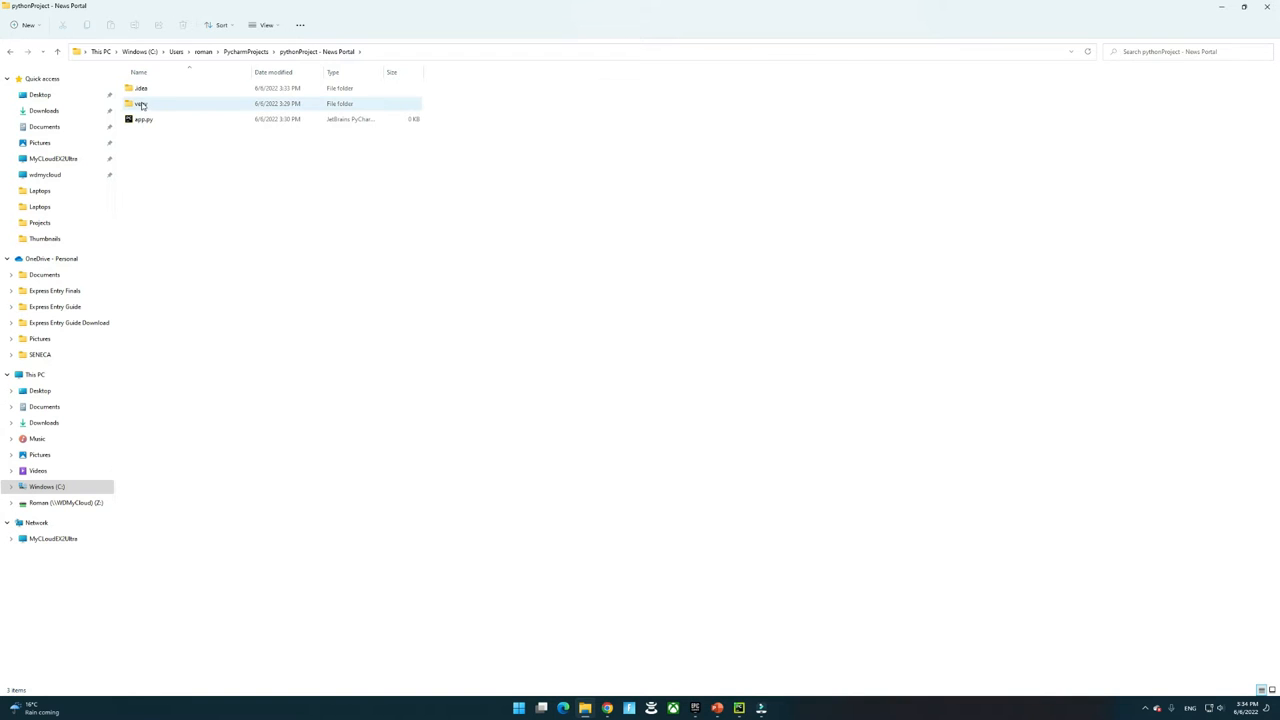
Open venv\Scripts in File Explorer and select the pip executables for deletion
double_click(140, 103)
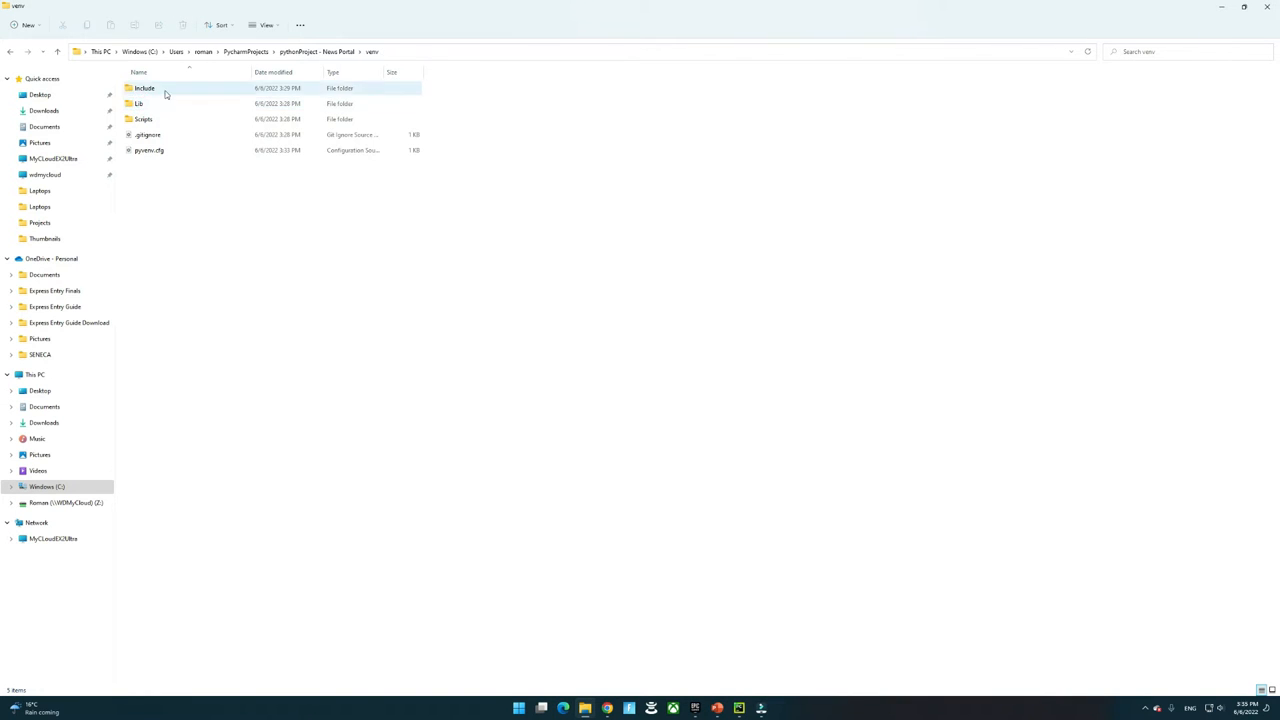
double_click(139, 118)
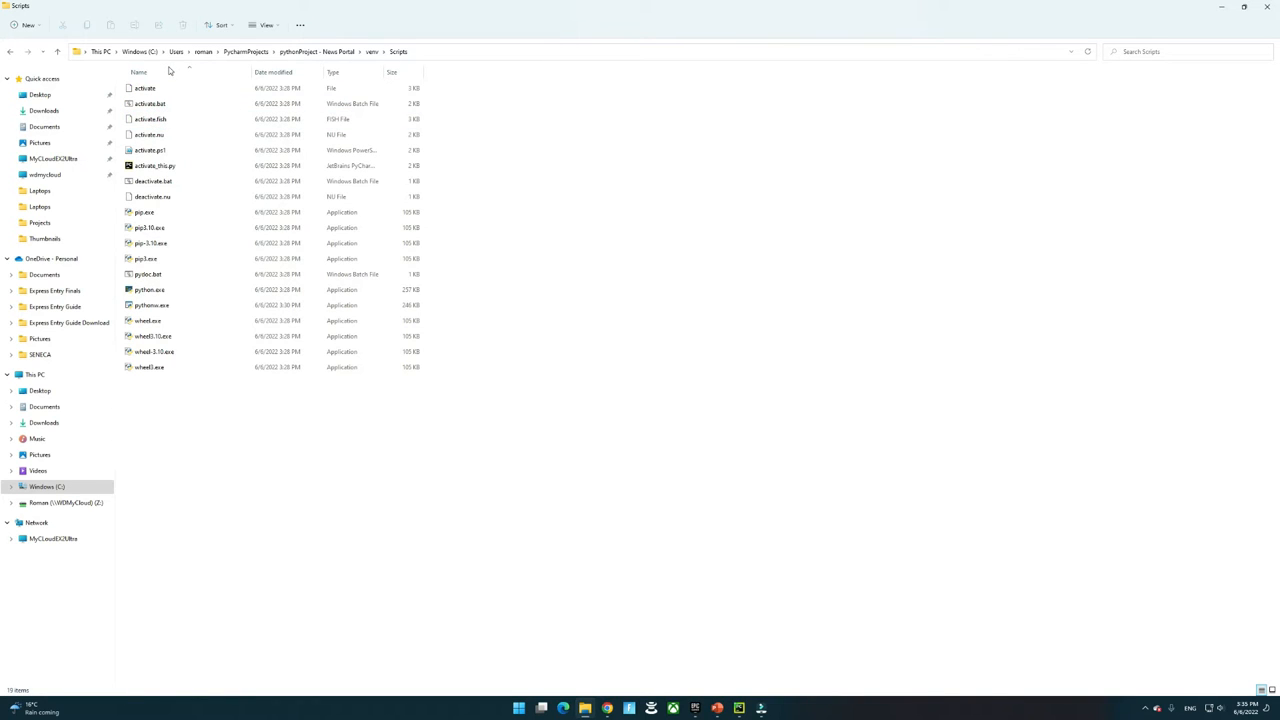
click(148, 289)
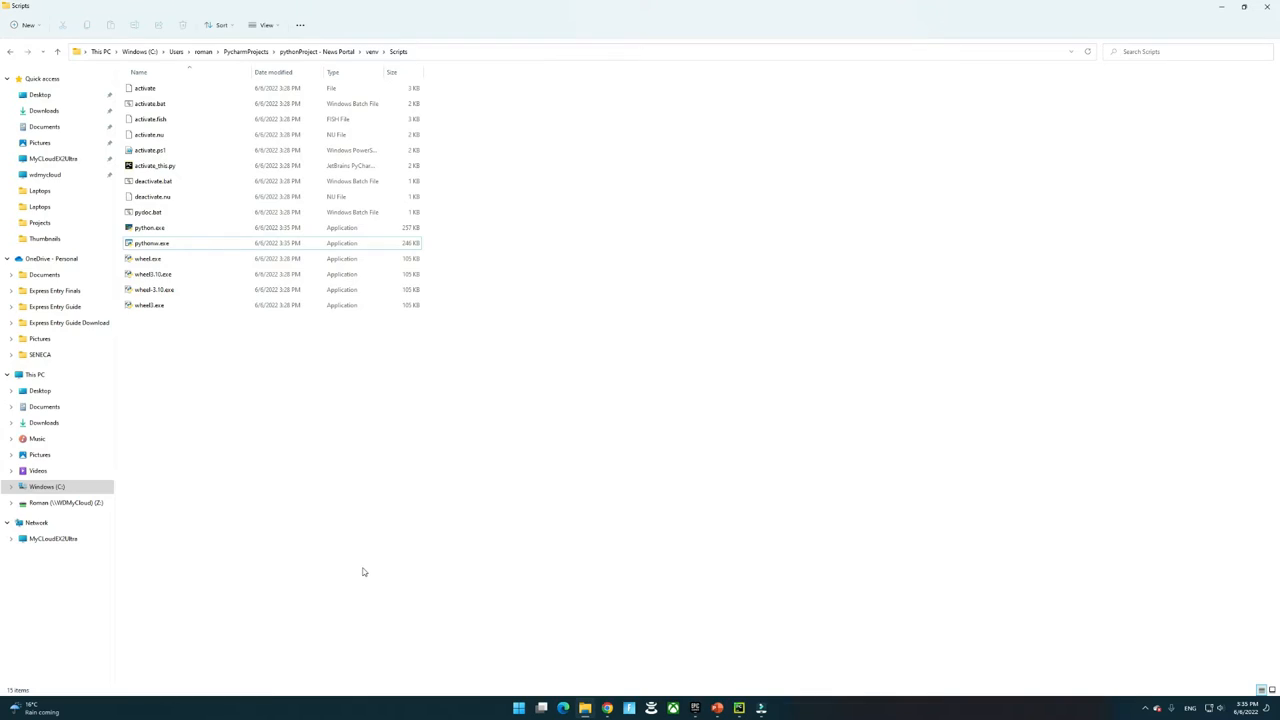
mouse_move(538, 649)
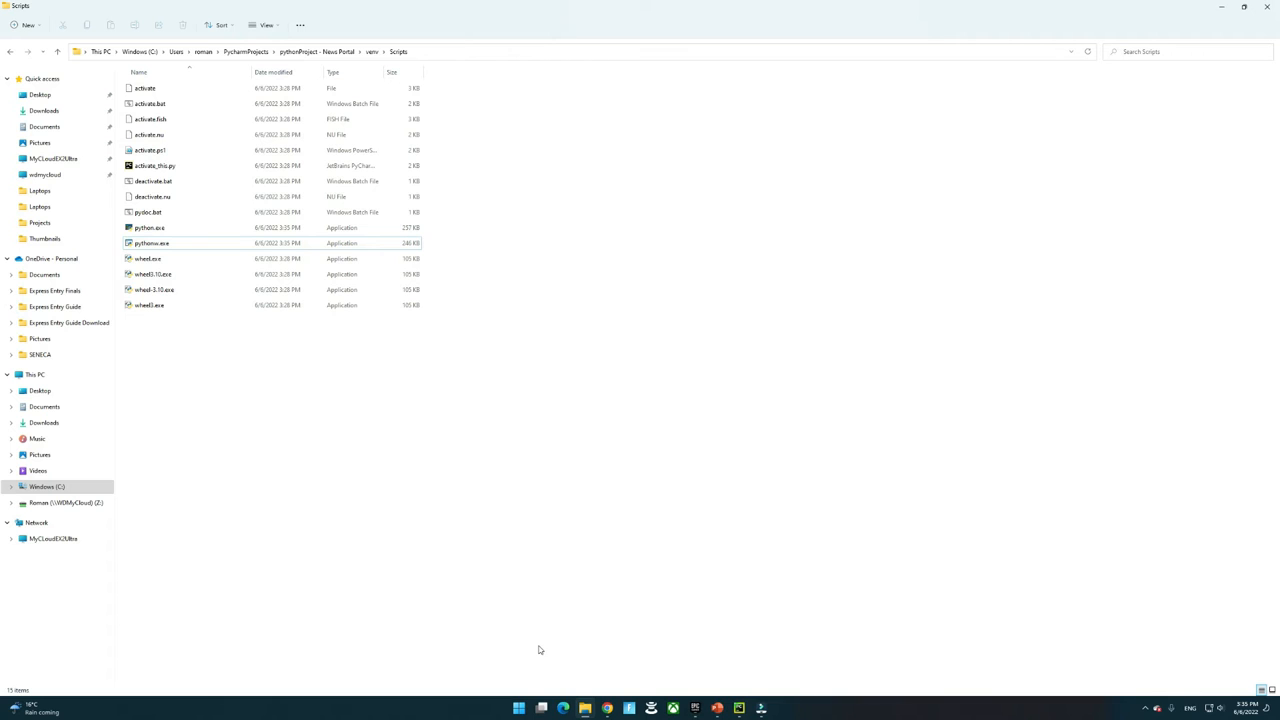
mouse_move(556, 675)
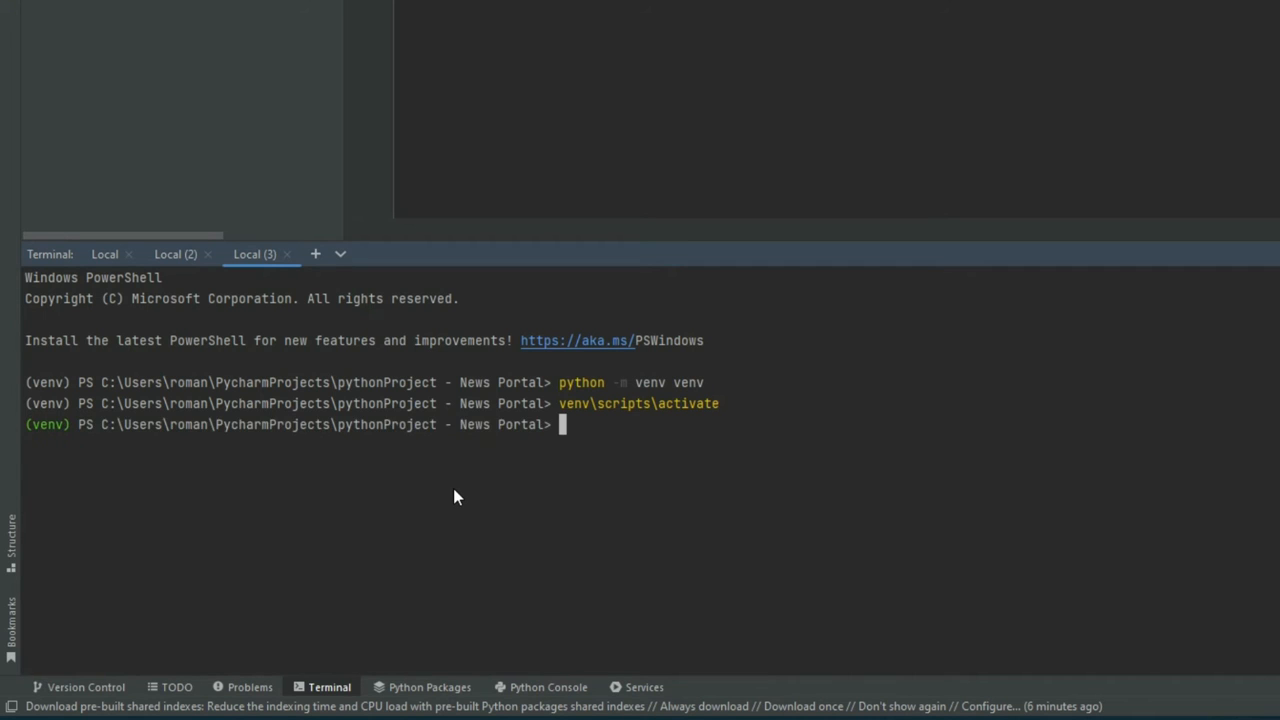
mouse_move(127, 482)
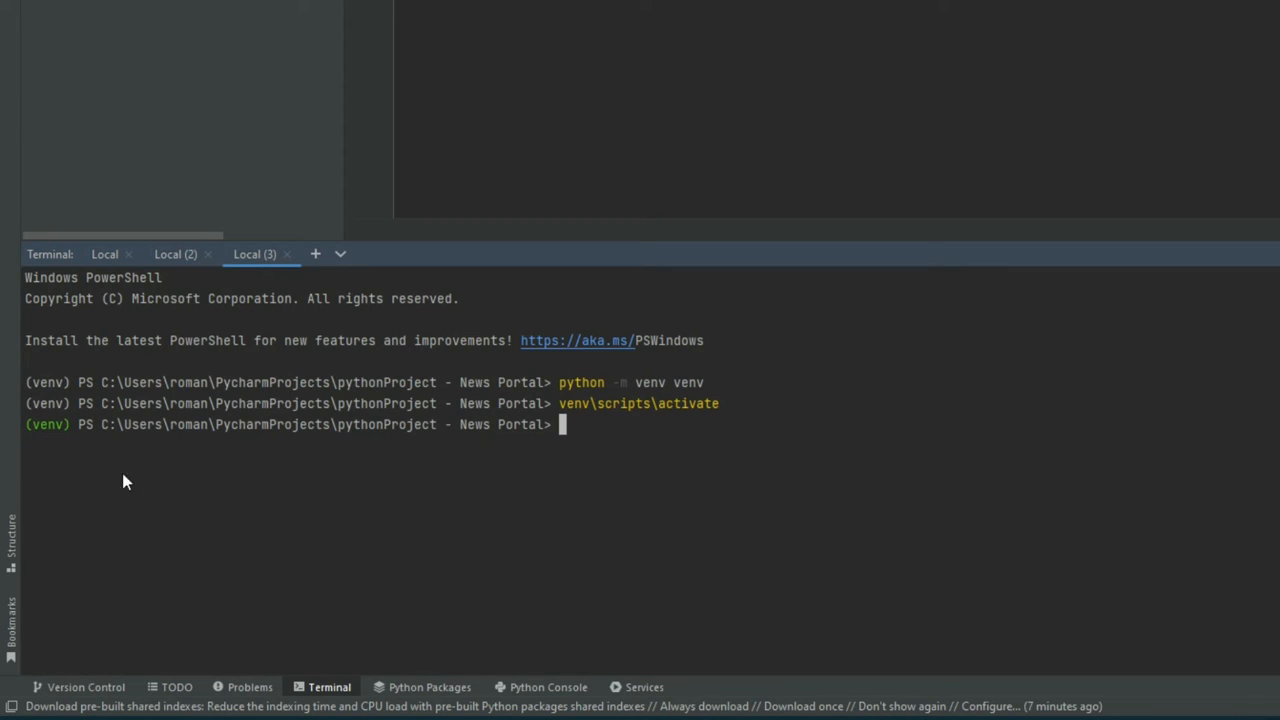
mouse_move(135, 517)
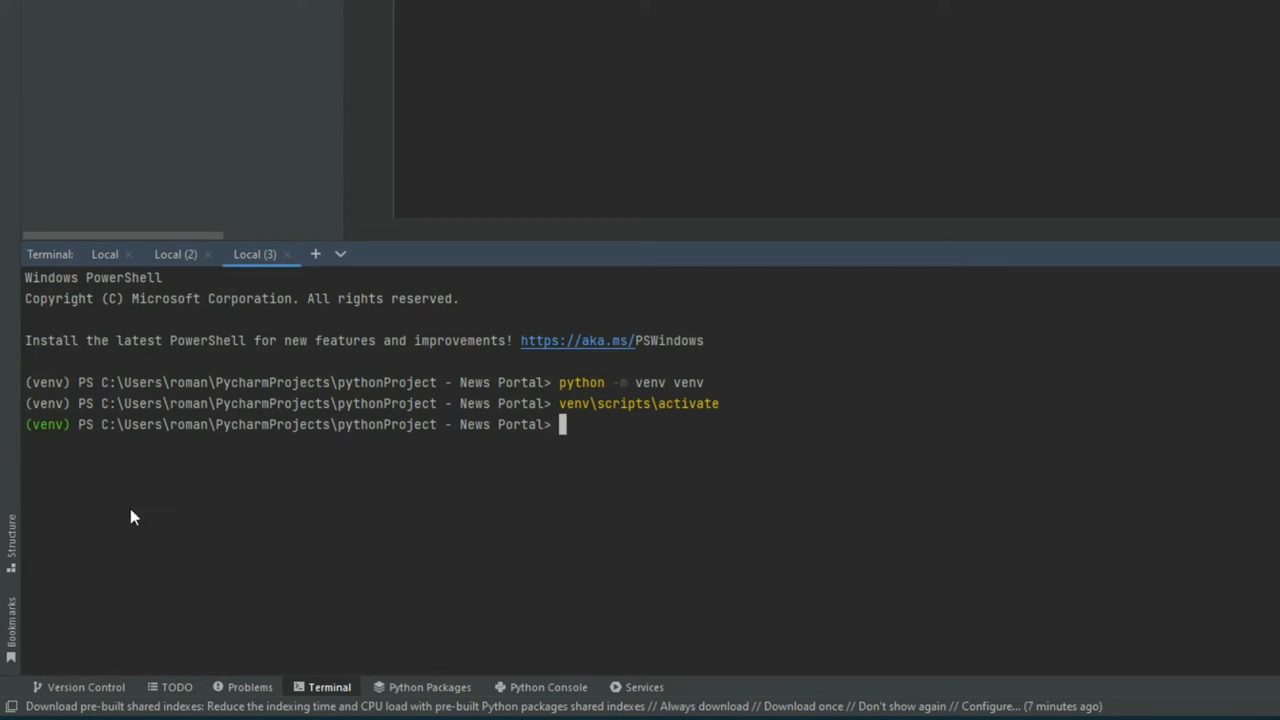
mouse_move(713, 486)
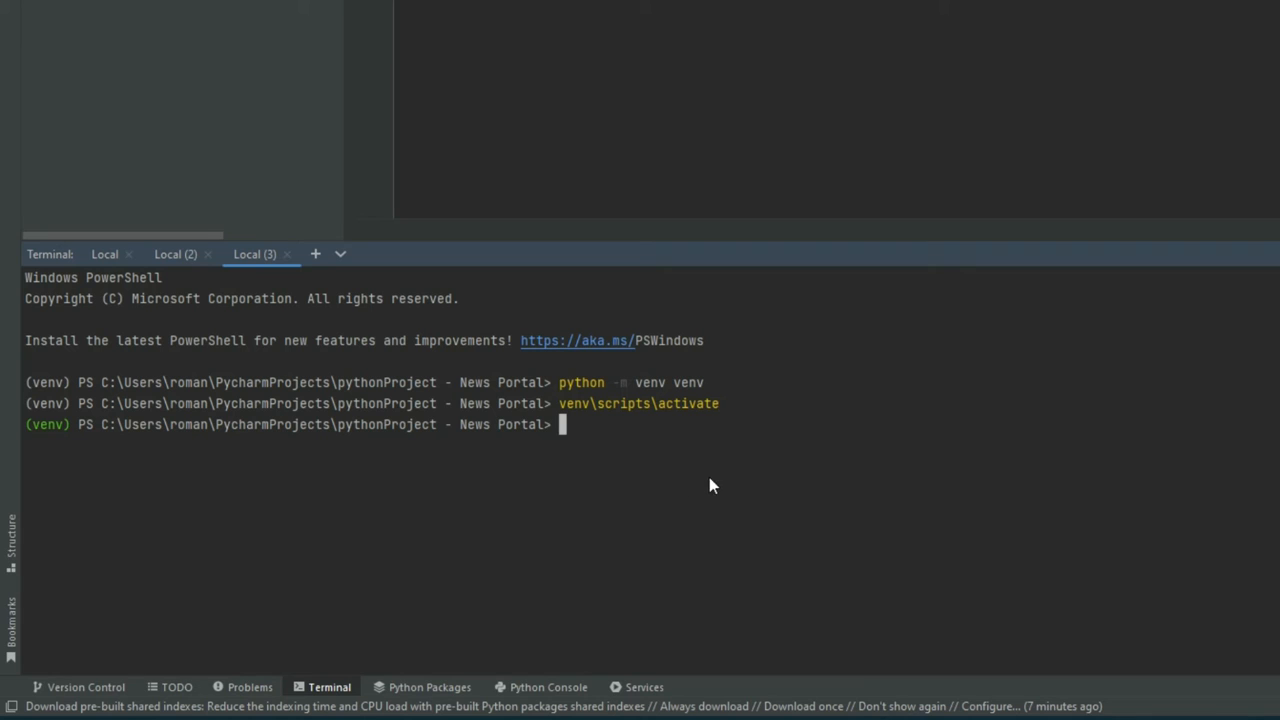